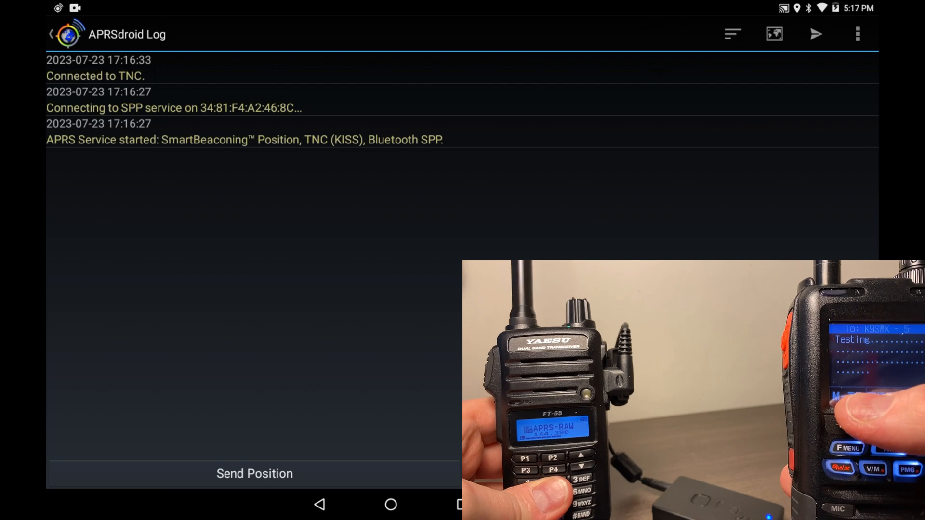
left_click(255, 473)
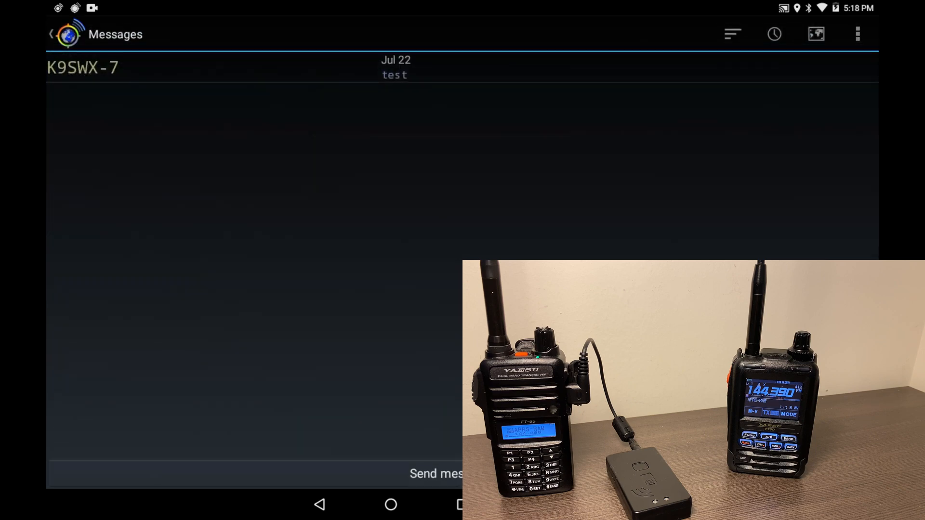
left_click(82, 67)
type("Testing")
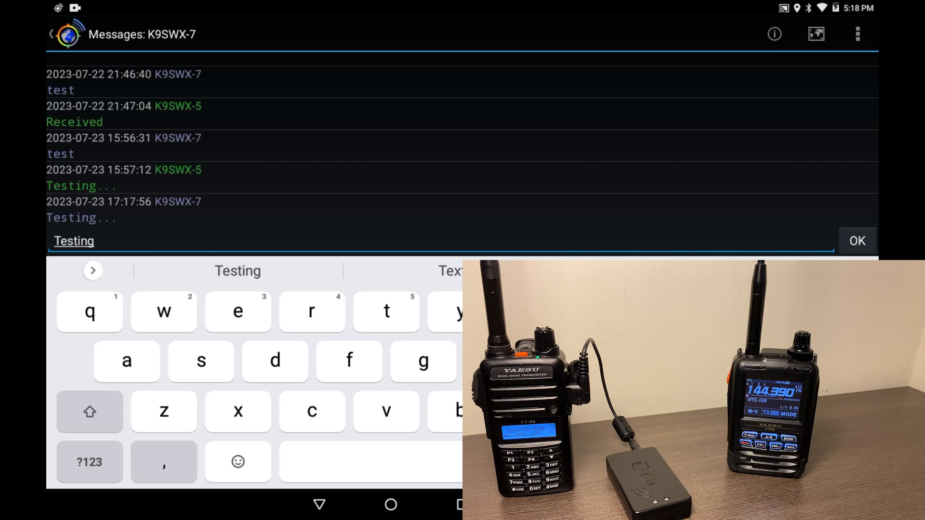
left_click(856, 241)
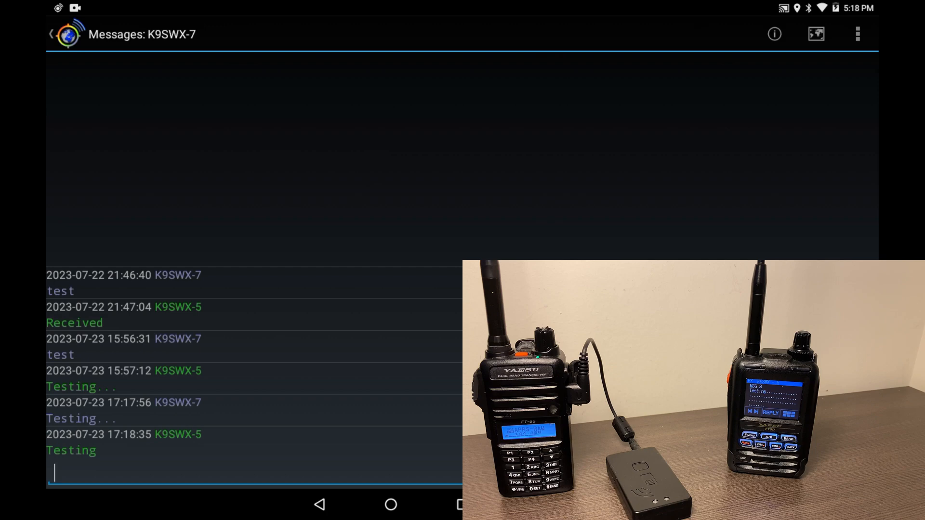
left_click(50, 33)
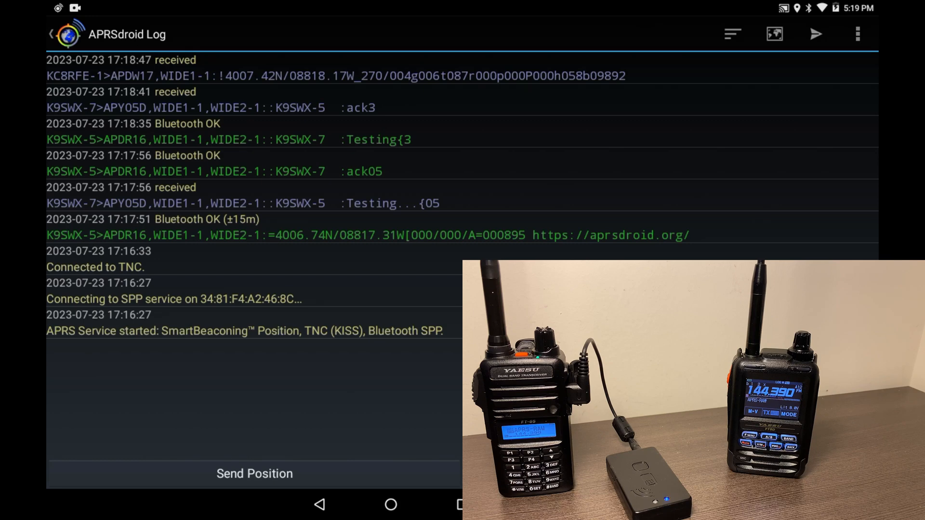
left_click(774, 34)
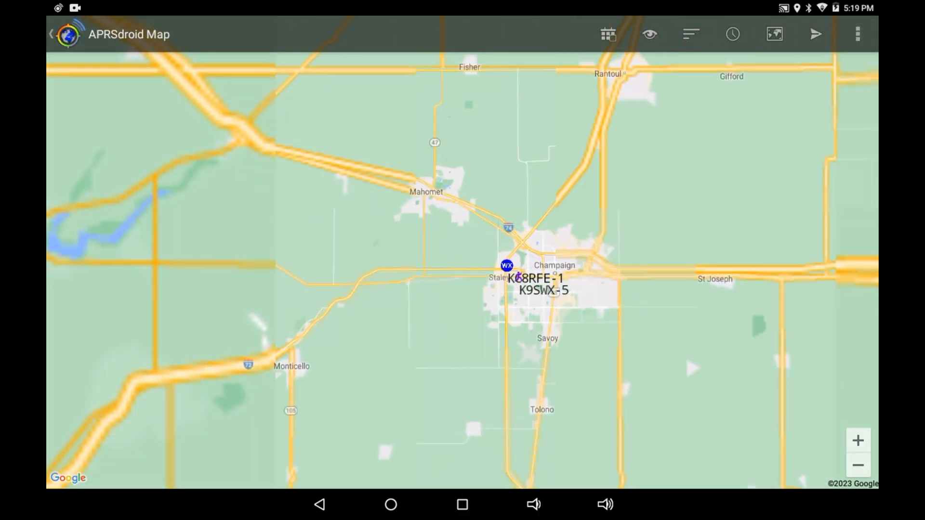